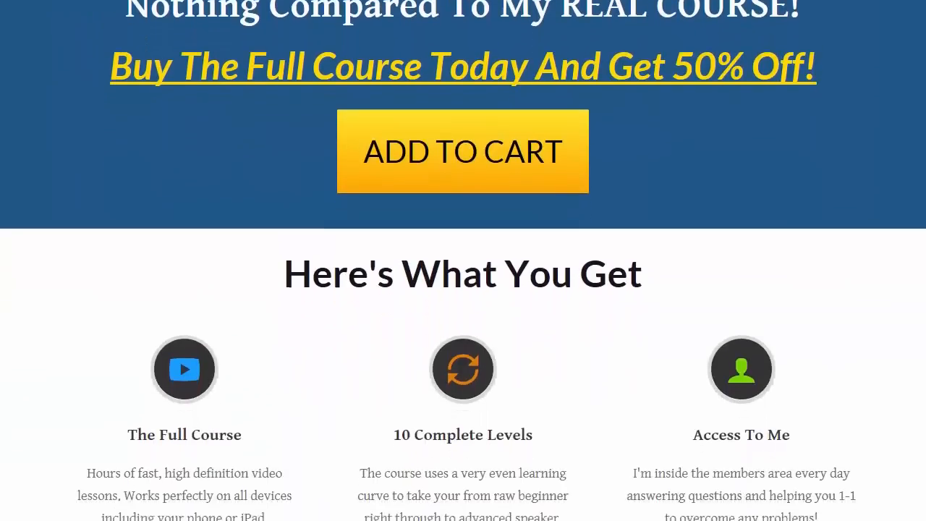
scroll("down", 3)
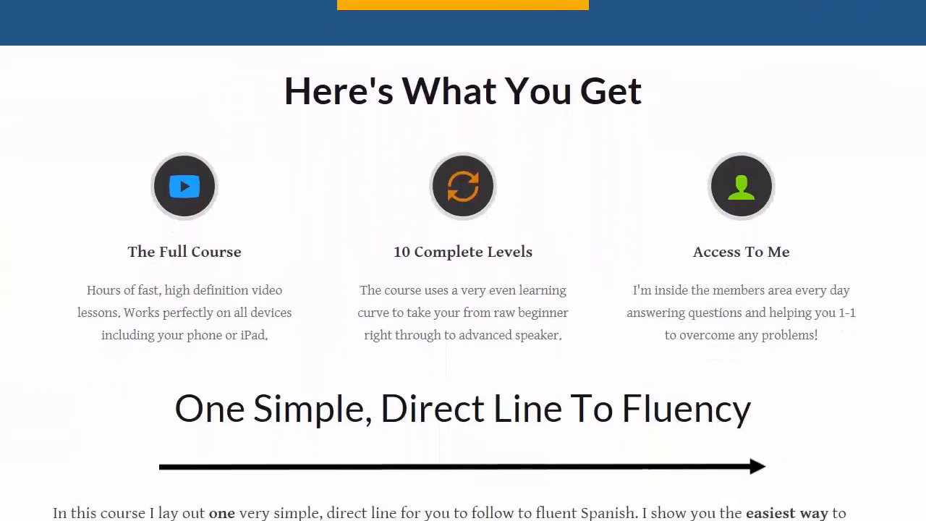
scroll("down", 3)
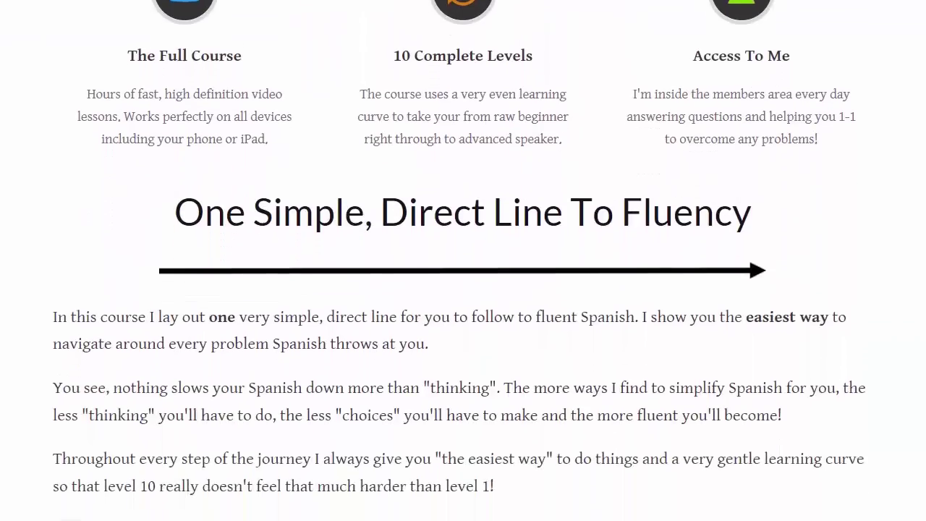
scroll("down", 3)
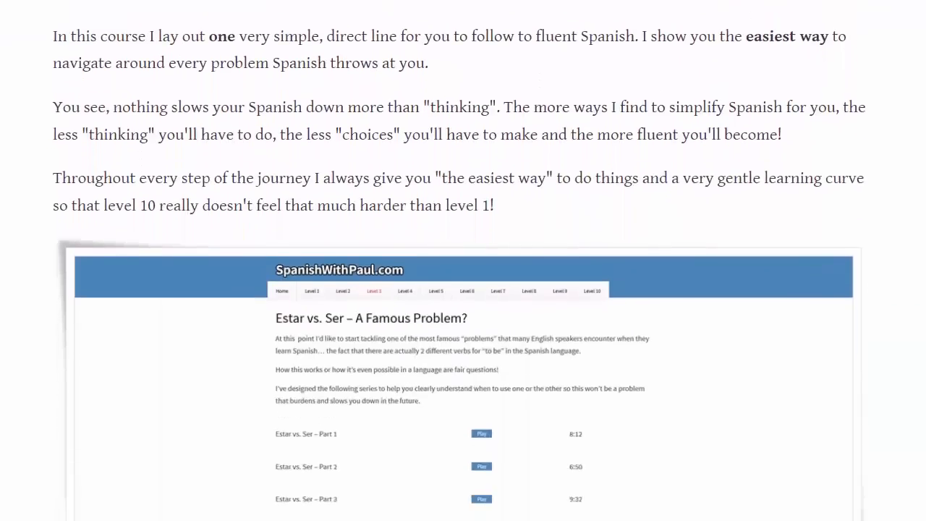
scroll("down", 3)
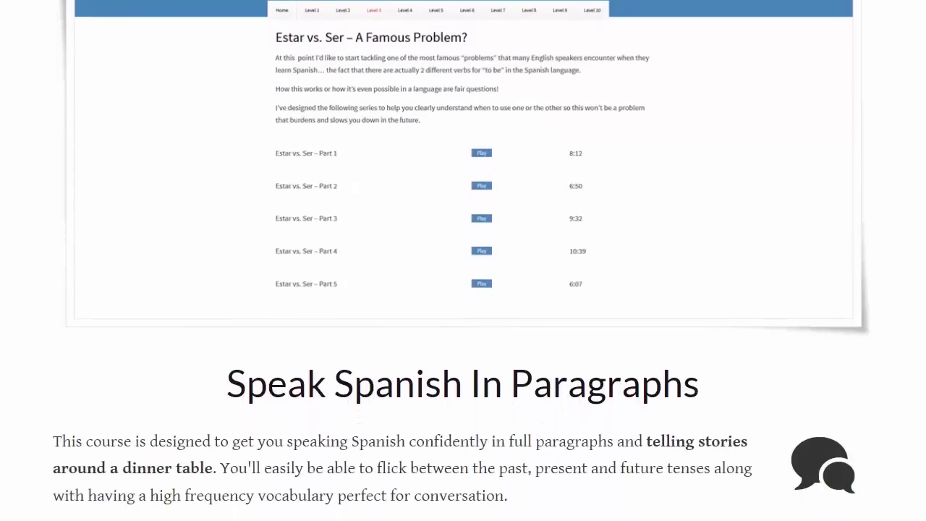
scroll("down", 3)
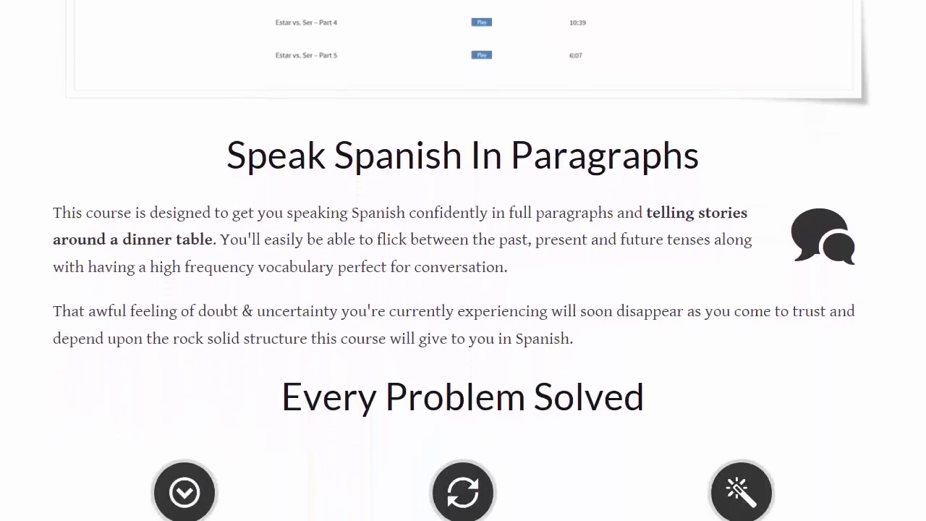
scroll("down", 3)
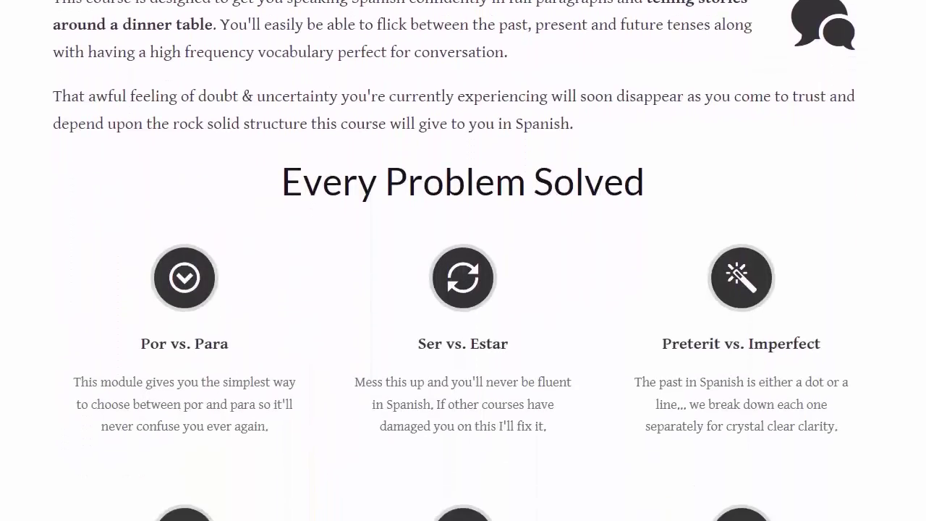
scroll("down", 3)
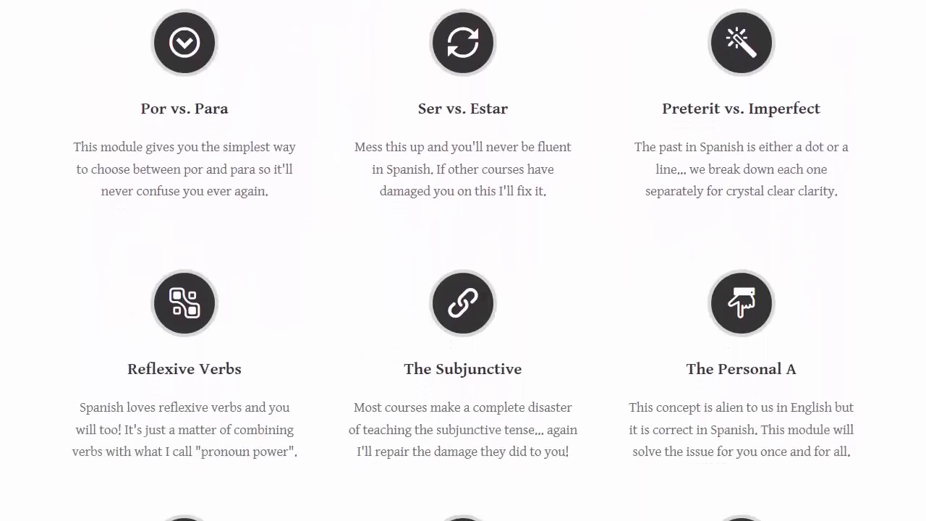
scroll("down", 3)
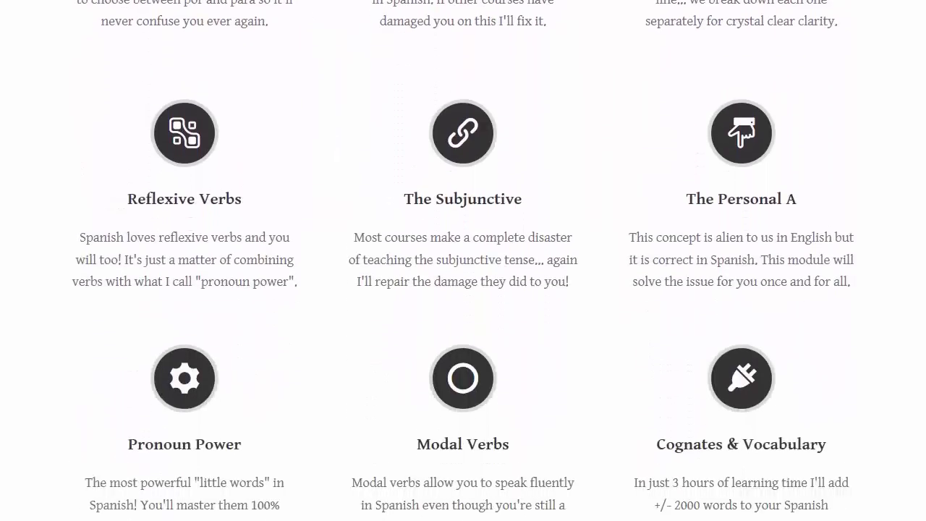
scroll("down", 3)
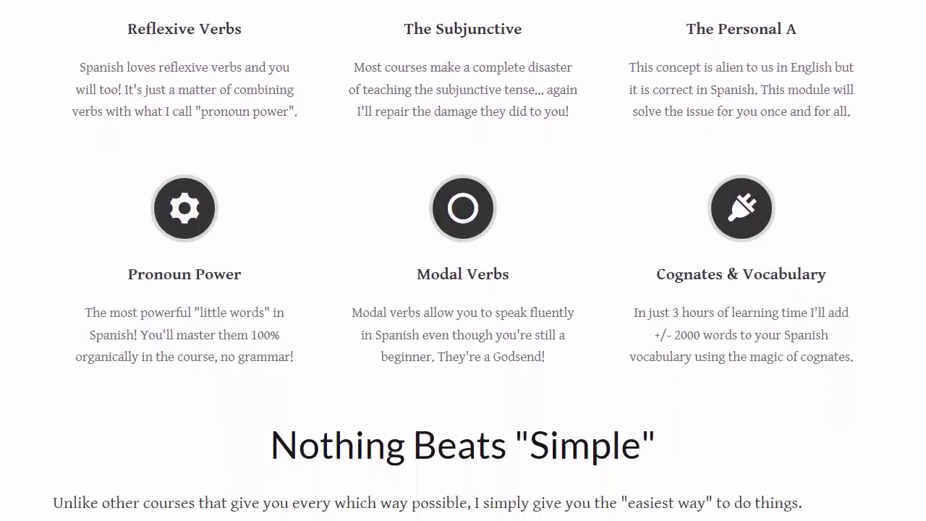
scroll("down", 3)
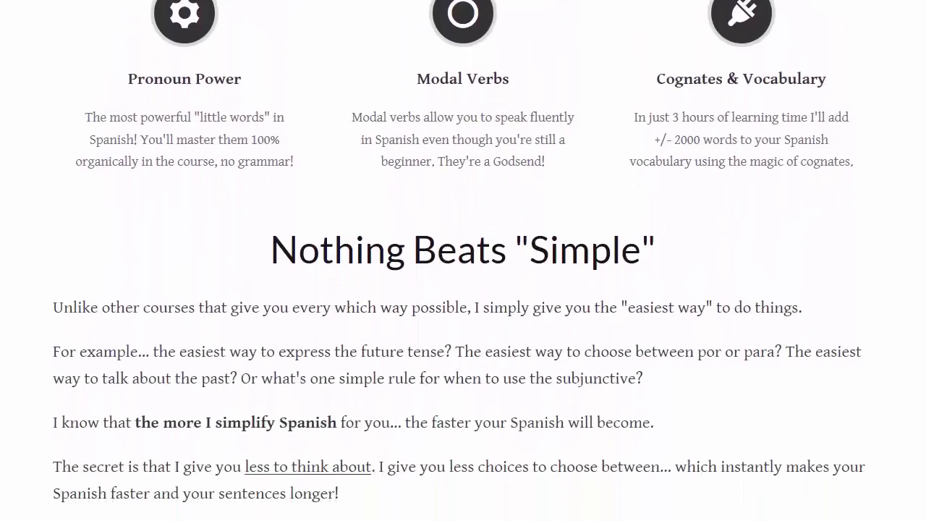
scroll("down", 3)
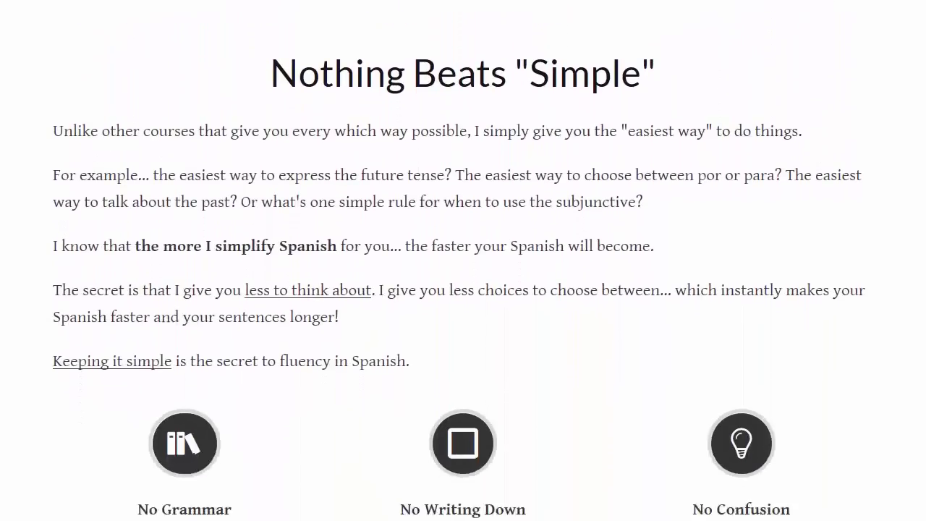
scroll("down", 3)
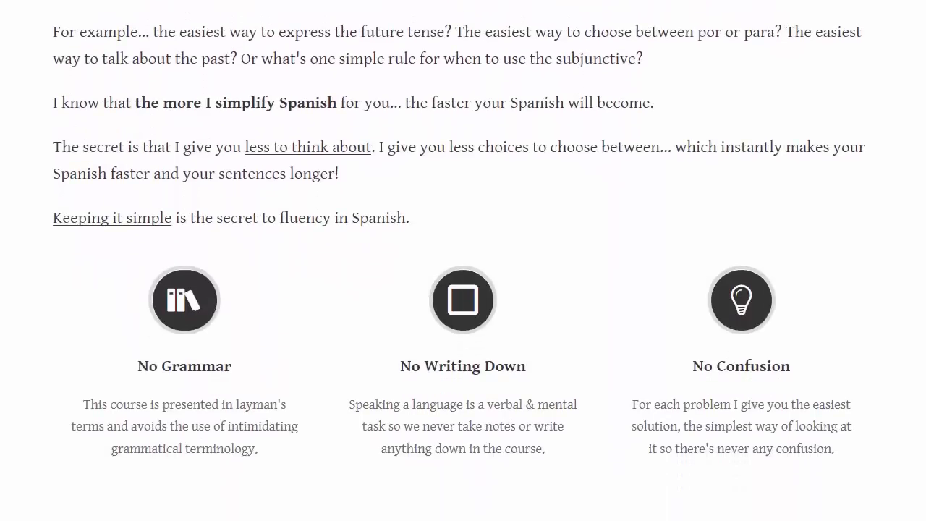
scroll("down", 3)
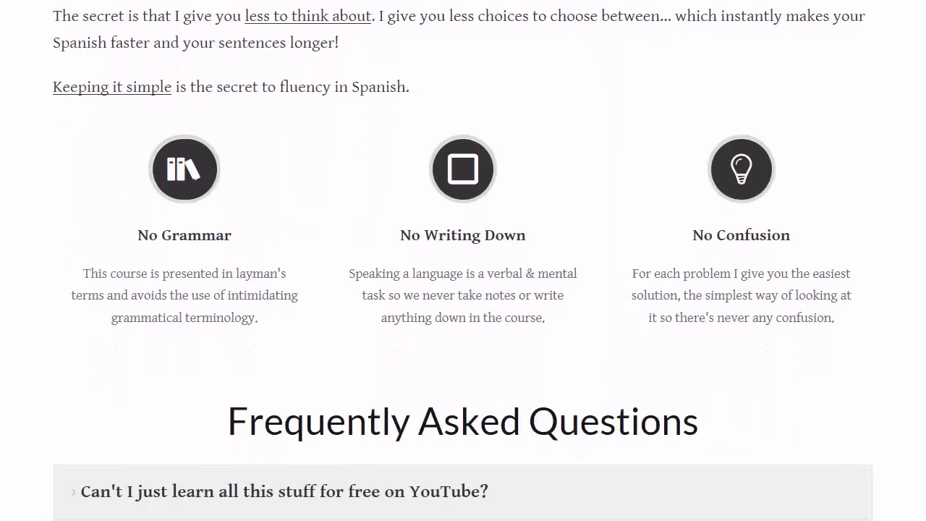
scroll("down", 3)
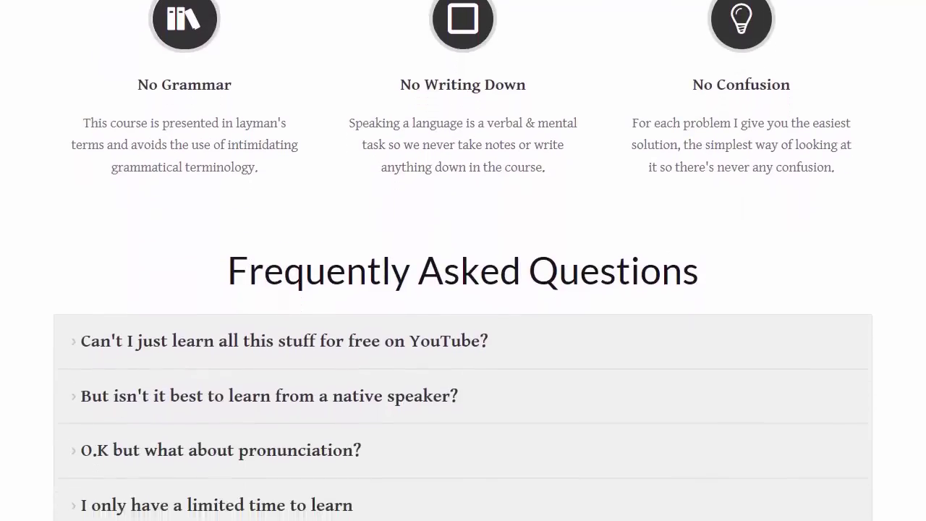